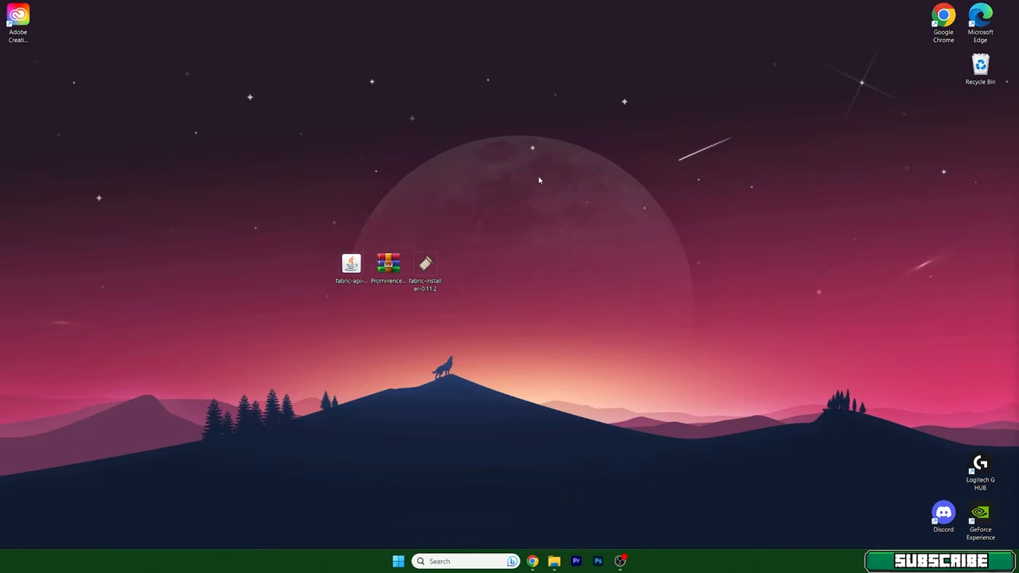
mouse_move(337, 242)
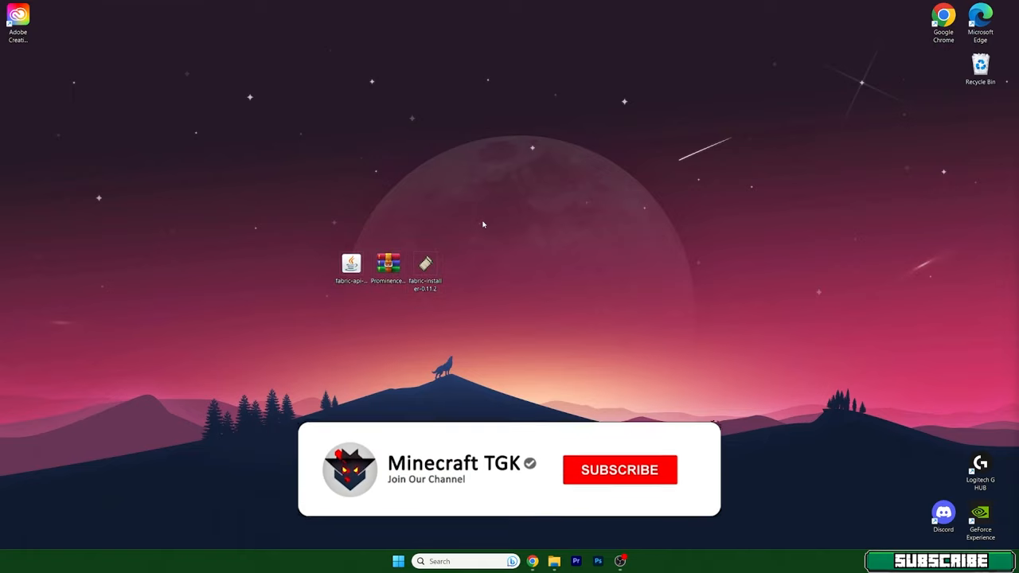
Step: Bring up the Windows search panel from the taskbar
click(620, 470)
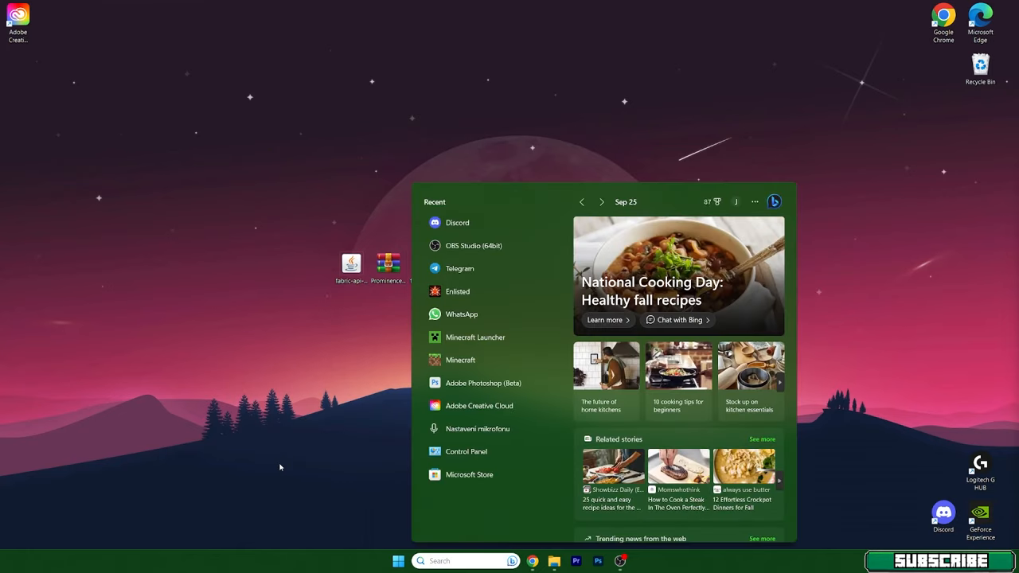
Step: Navigate via %appdata% to .minecraft\mods and move the fabric-api jar from the desktop into it
text(%appdata%)
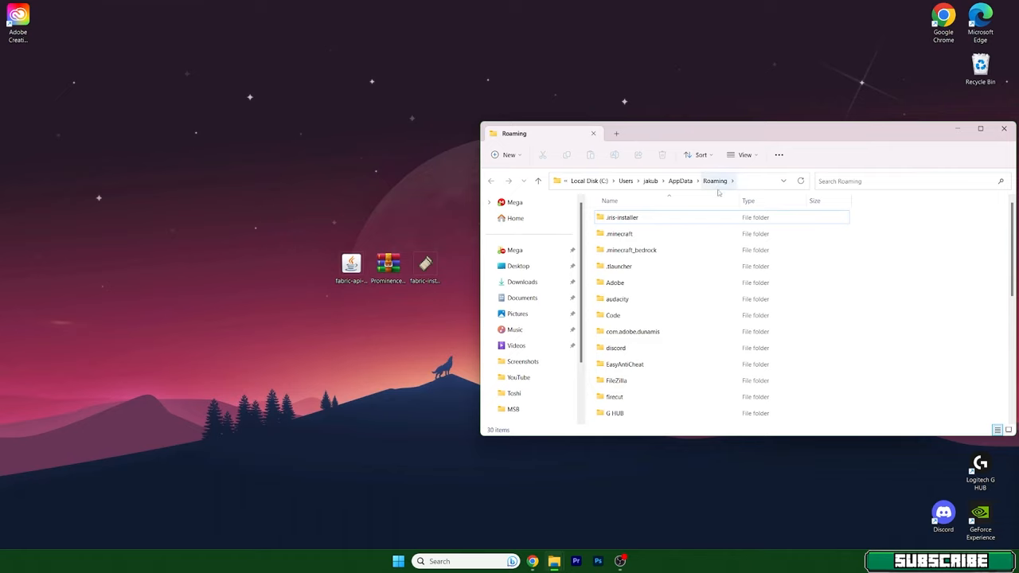
double_click(619, 232)
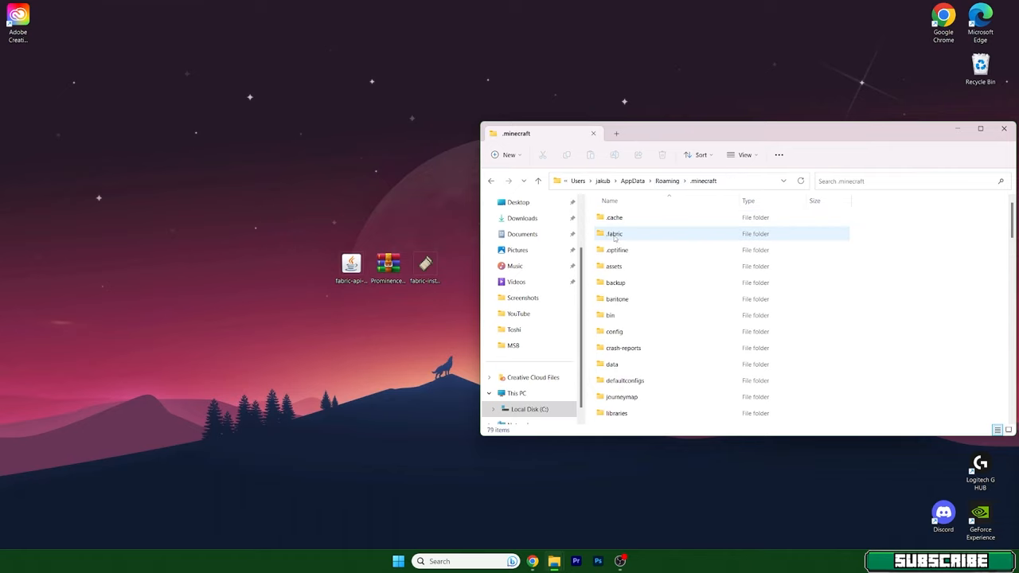
scroll(down, 3)
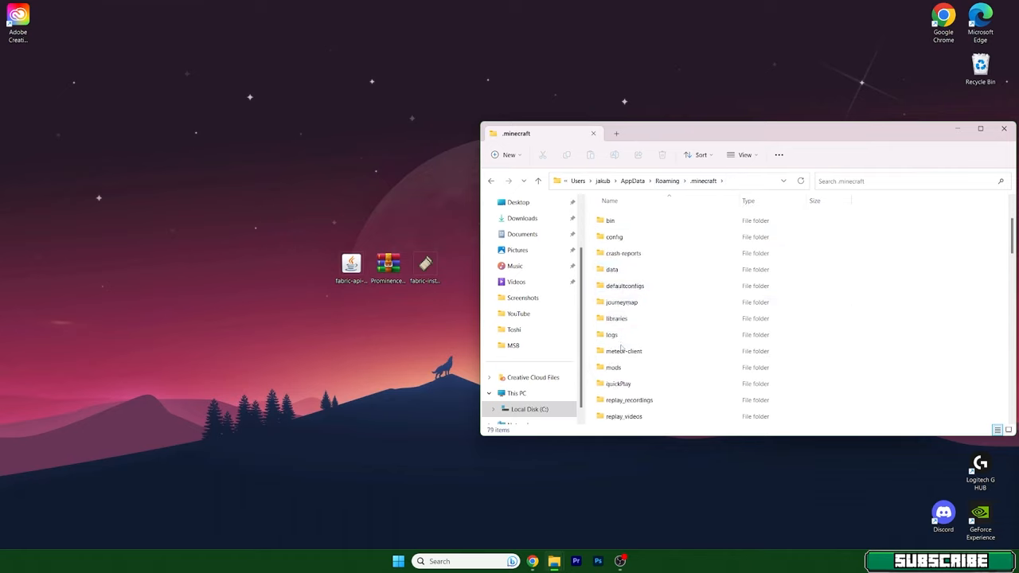
double_click(613, 366)
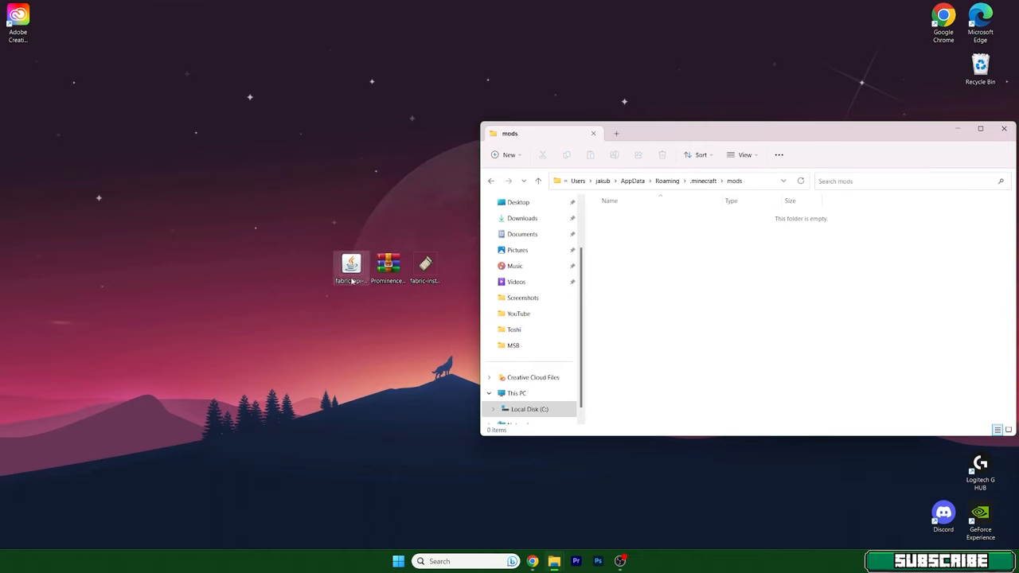
drag(351, 264, 709, 216)
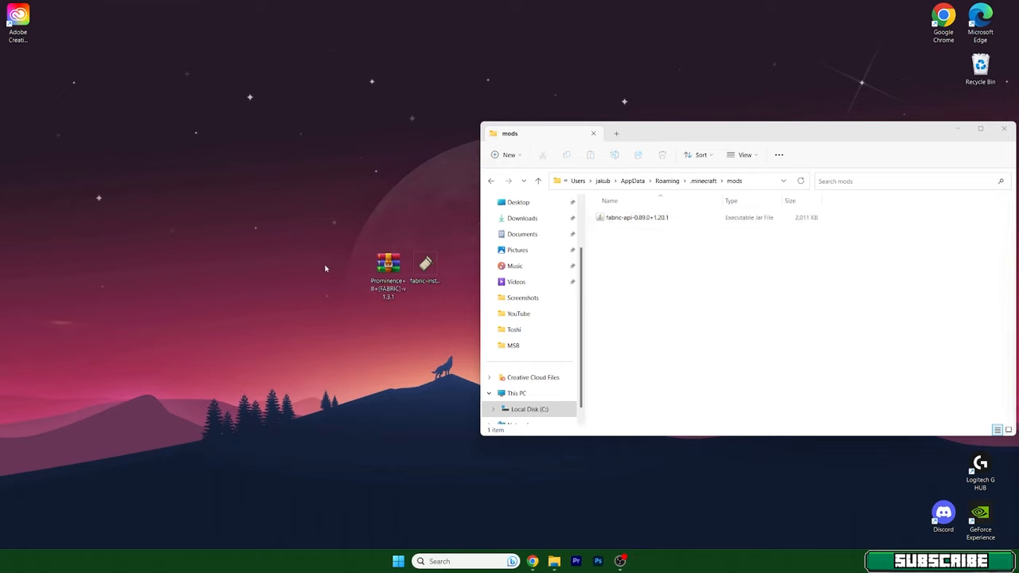
Step: Open the Prominence modpack zip in WinRAR, dismiss the licence reminder and enter the overrides folder
double_click(389, 262)
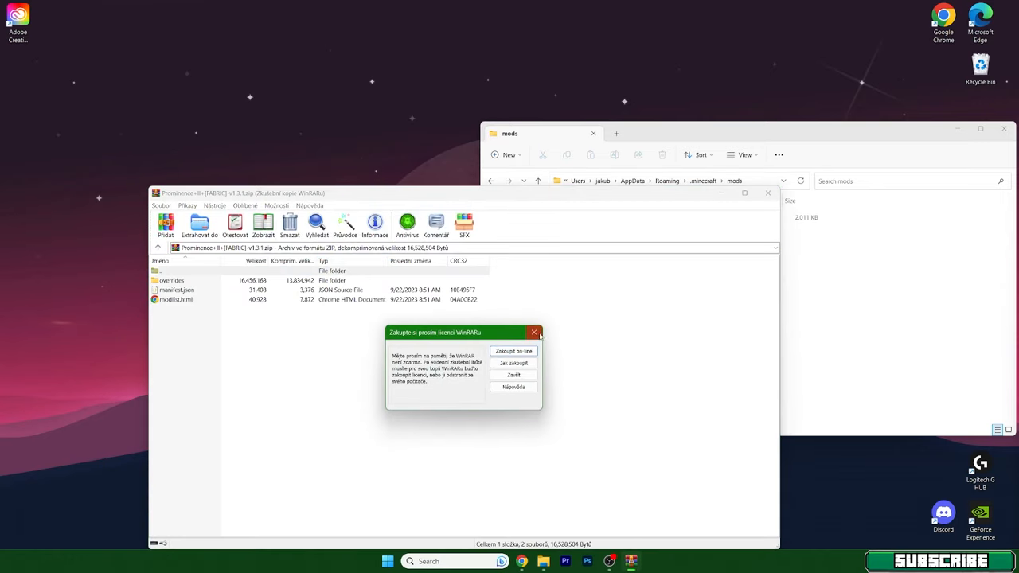
click(513, 374)
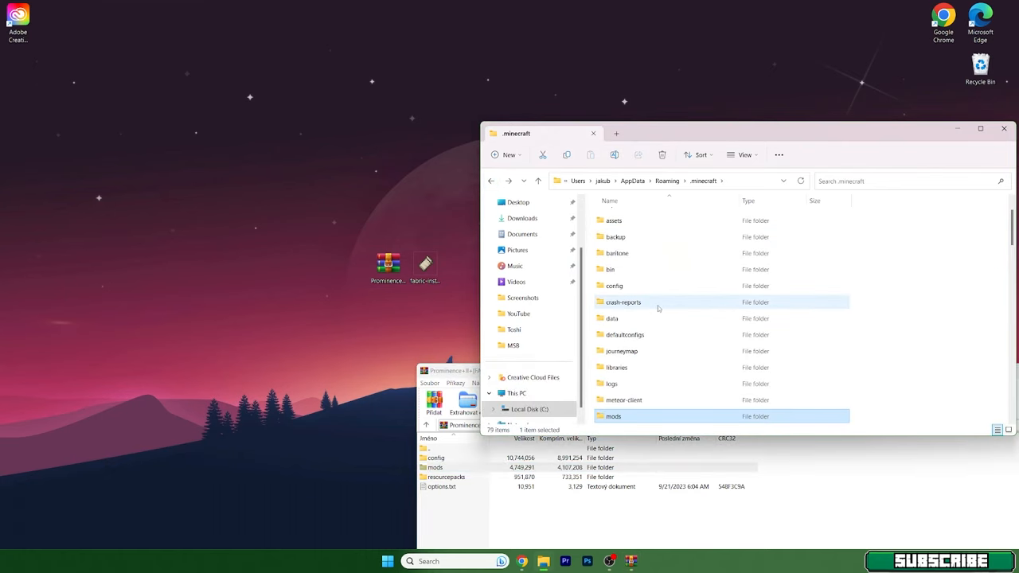
scroll(down, 3)
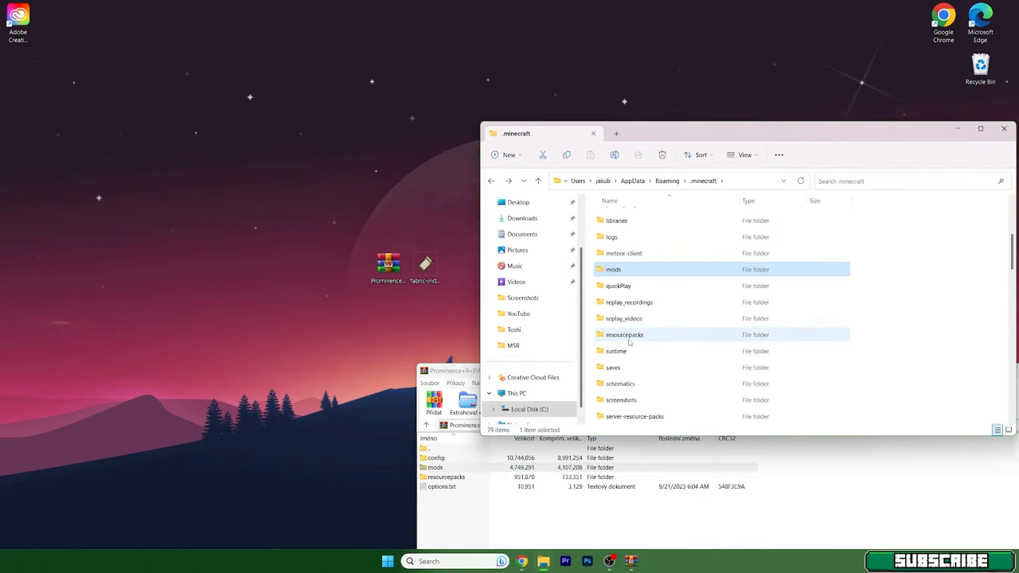
double_click(624, 334)
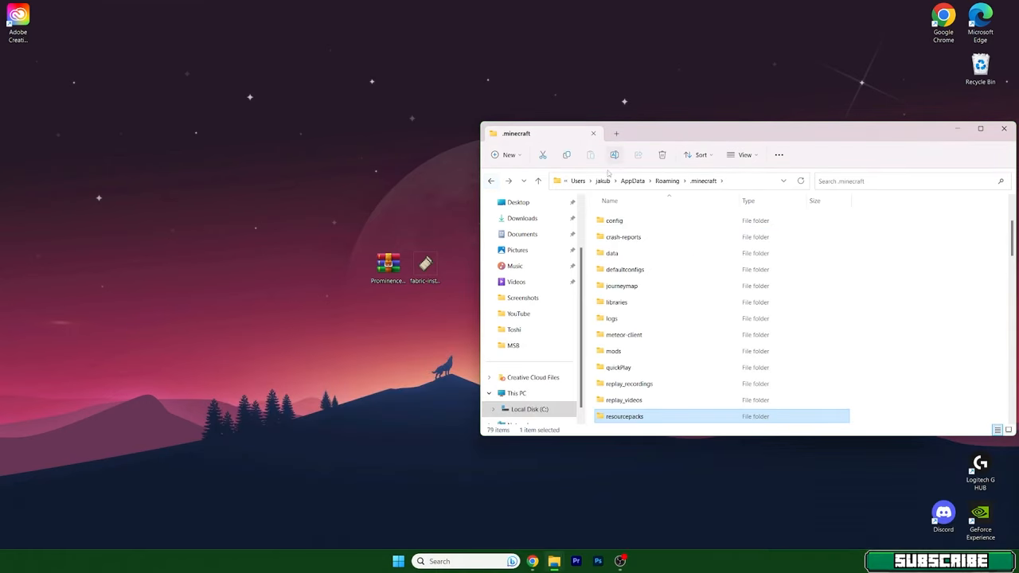
Step: Run fabric-installer from the desktop and install loader 0.14.22 for Minecraft 1.20.1 into .minecraft
scroll(down, 3)
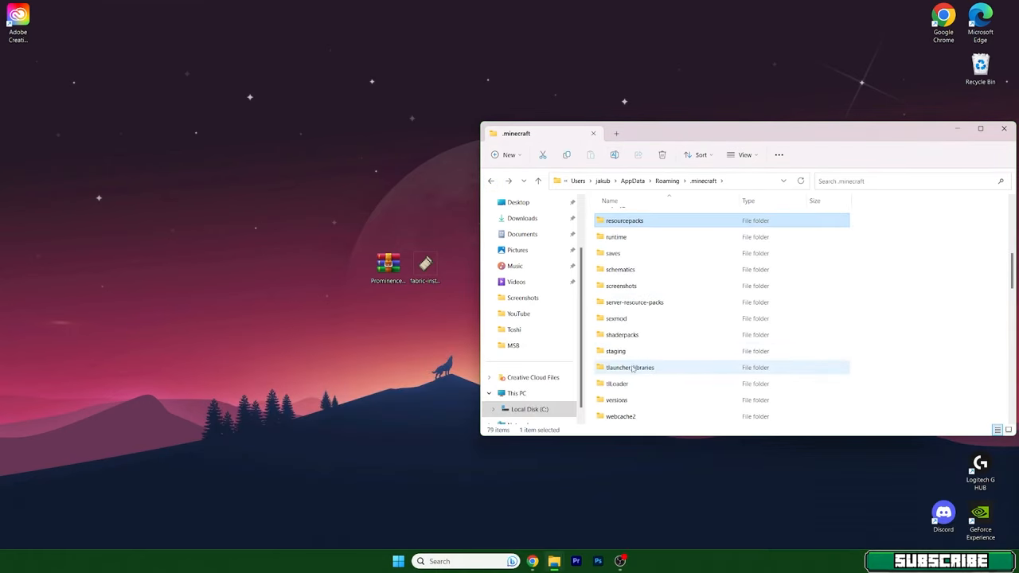
double_click(618, 399)
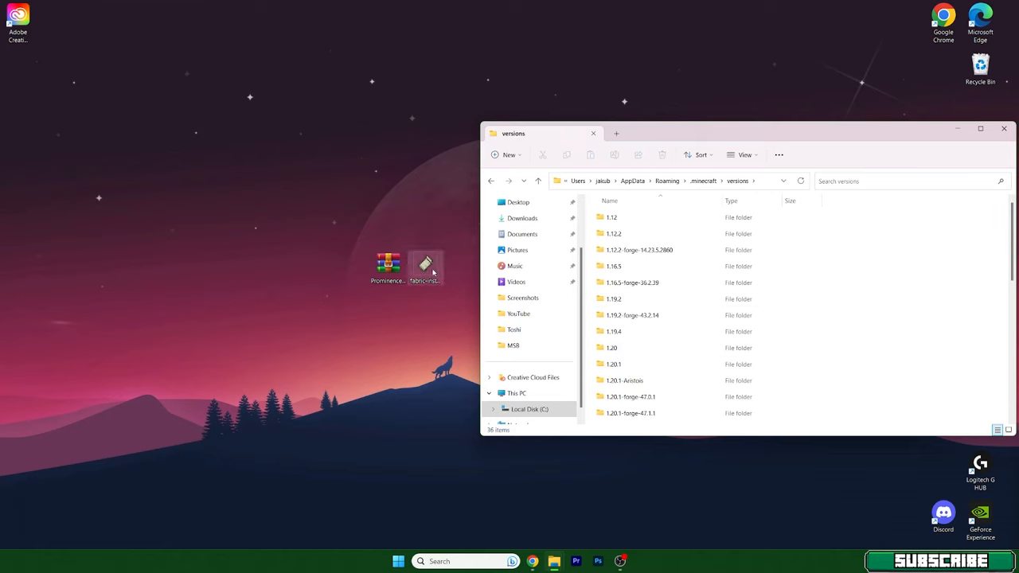
click(423, 271)
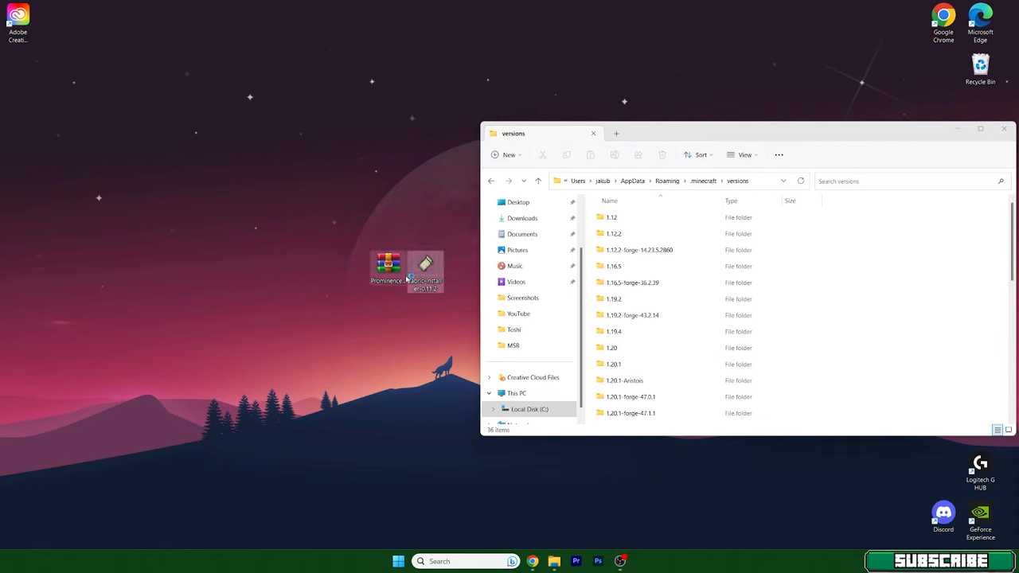
double_click(423, 264)
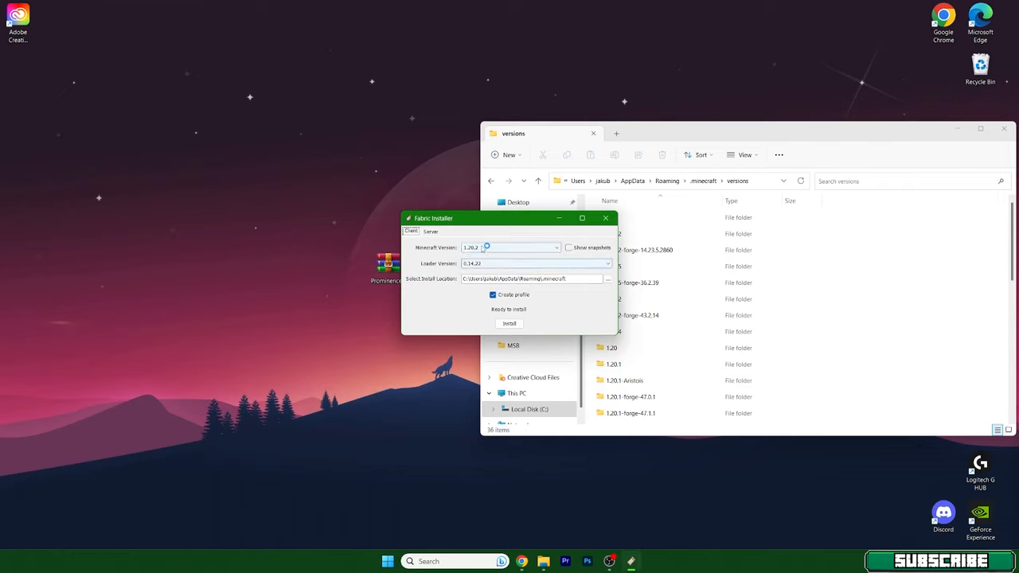
click(509, 324)
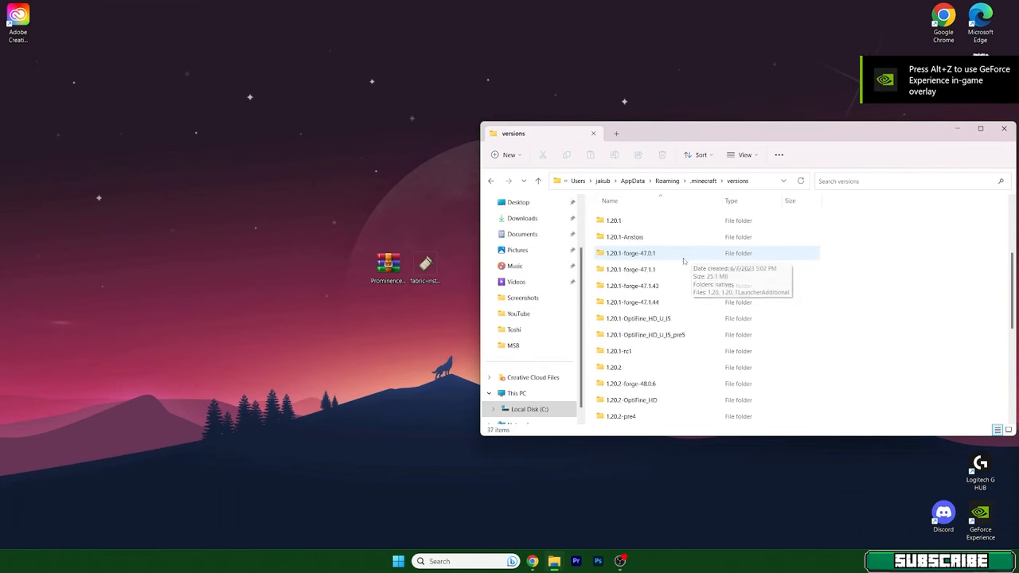
scroll(down, 3)
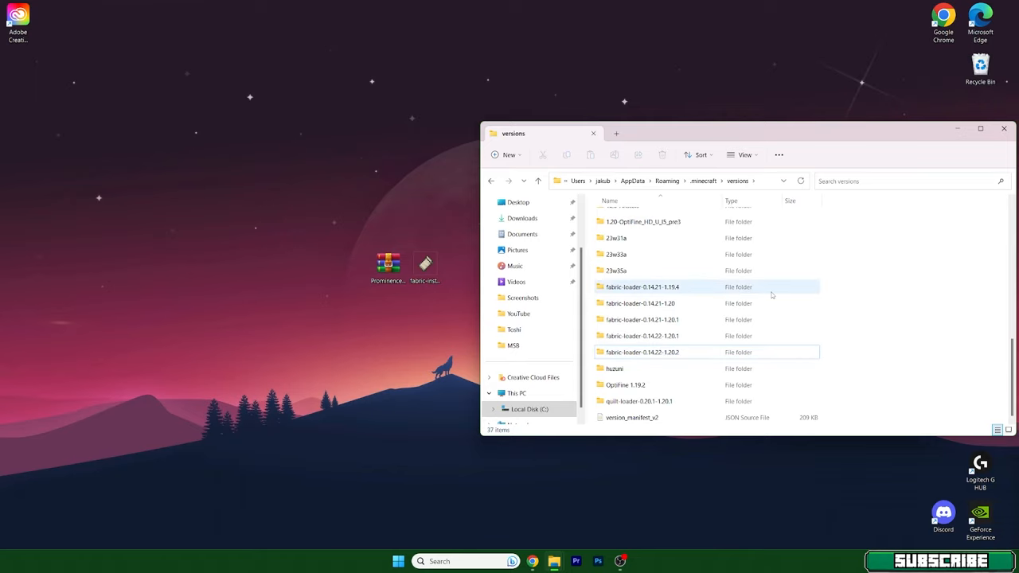
Step: Launch Minecraft Launcher and play the fabric-loader-1.20.1 installation, confirming the prompt
click(1003, 128)
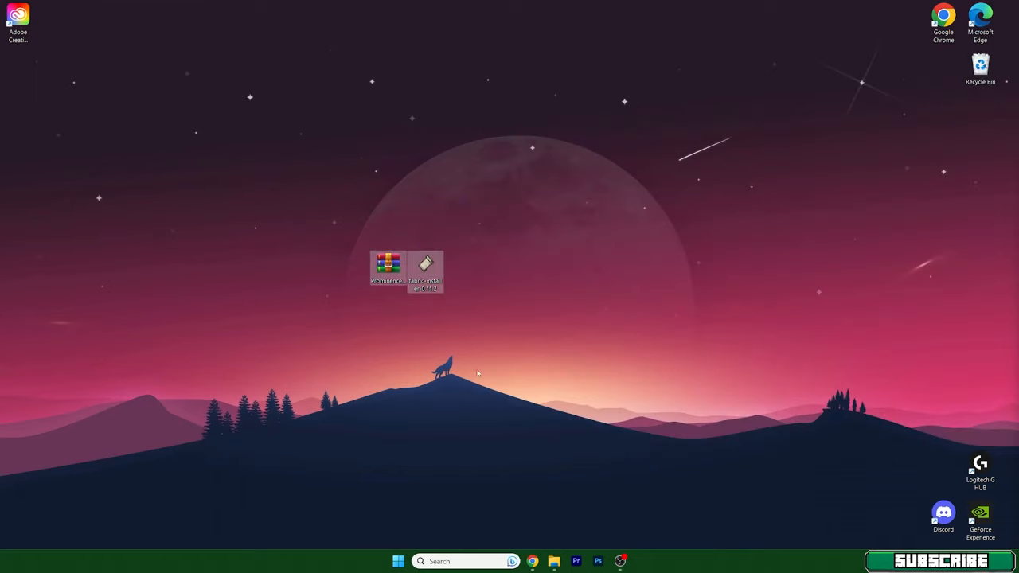
click(539, 278)
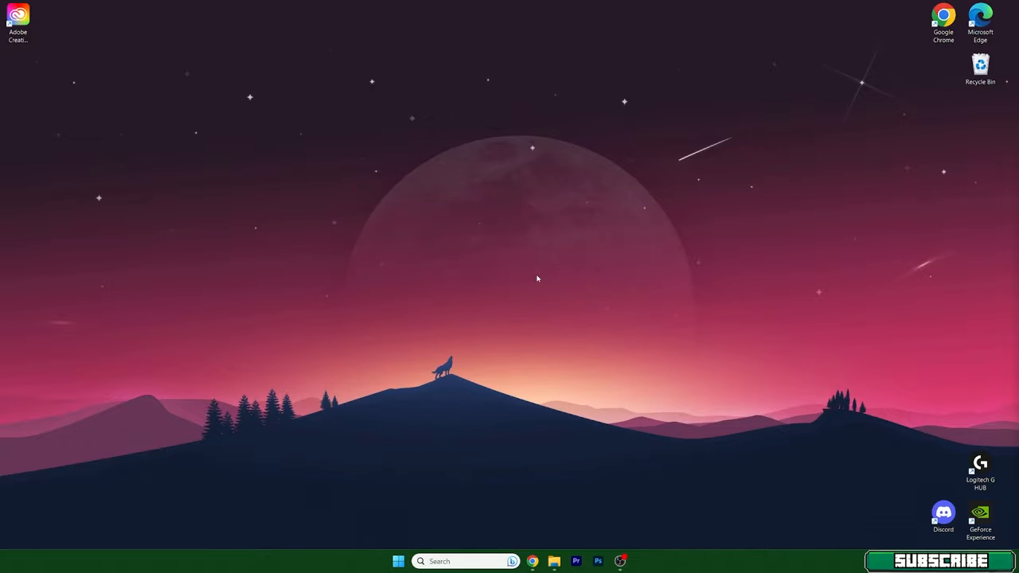
click(630, 560)
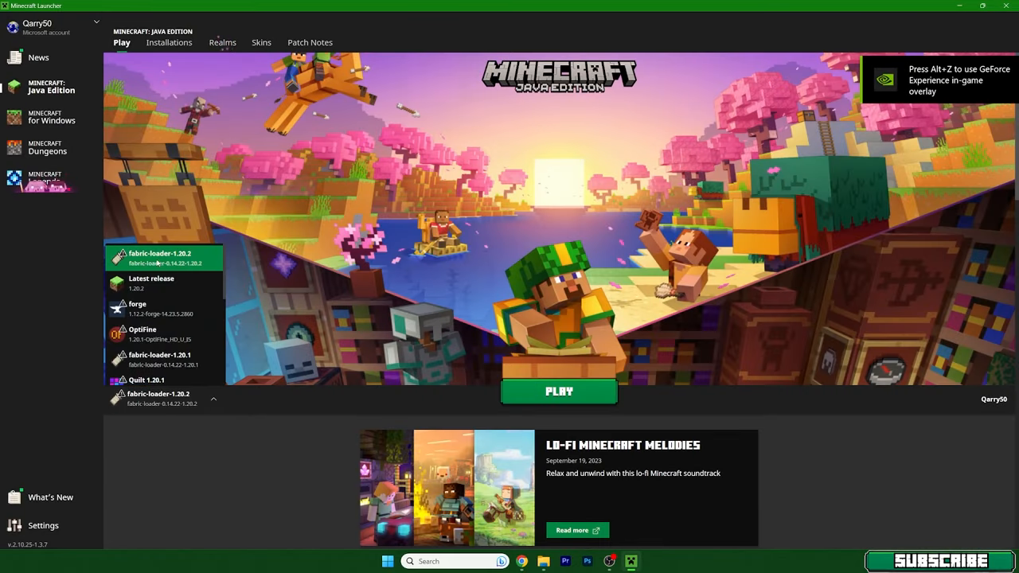
click(557, 392)
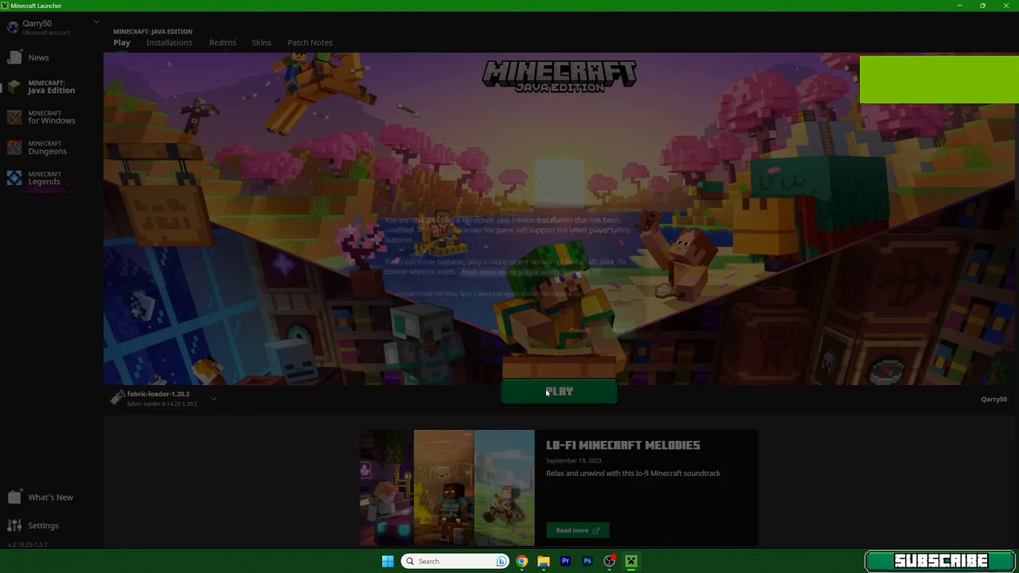
click(558, 392)
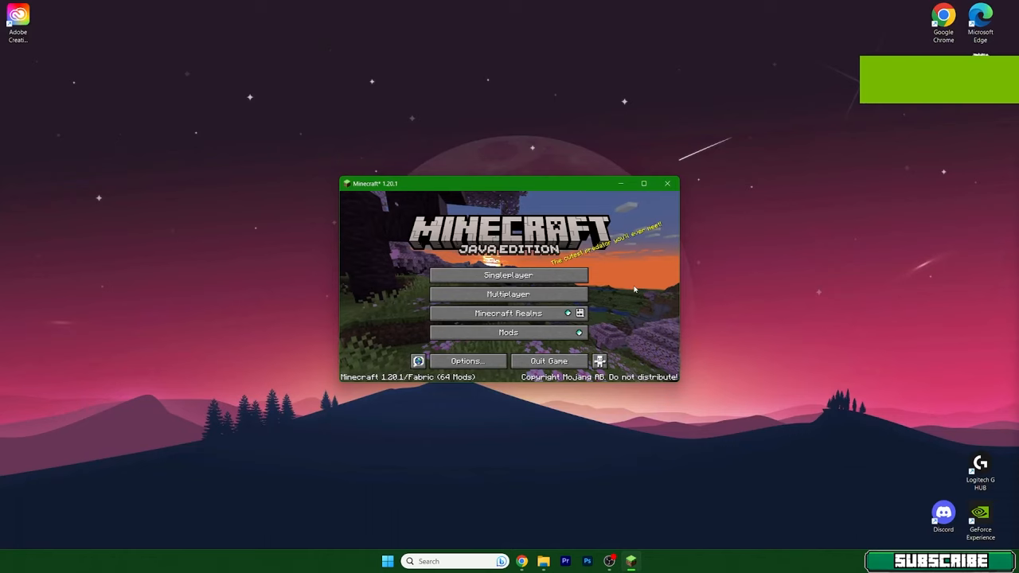
Step: Maximize the game, review the Mods list, accept the older-version pack warning and go to Singleplayer
click(643, 183)
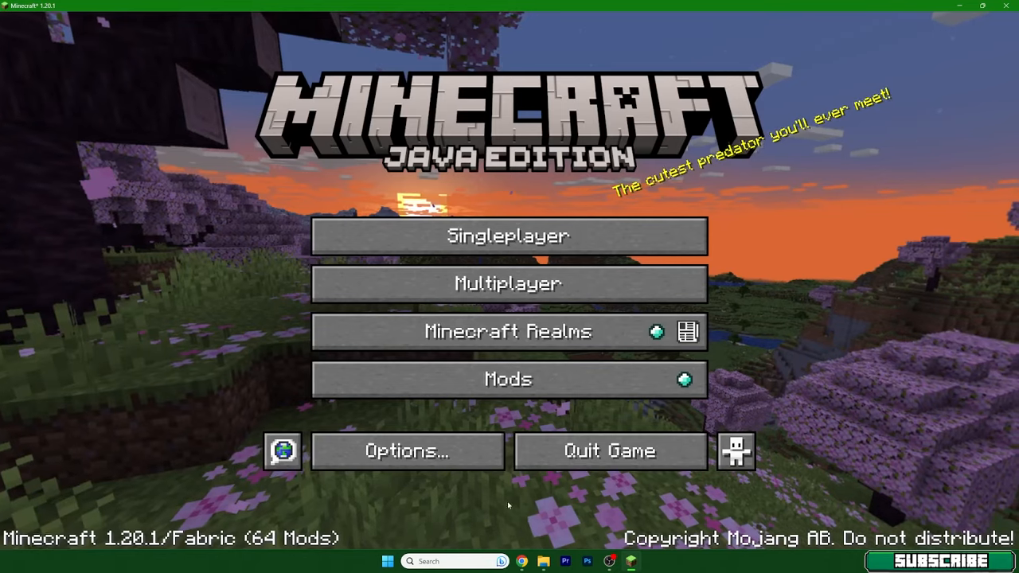
click(506, 379)
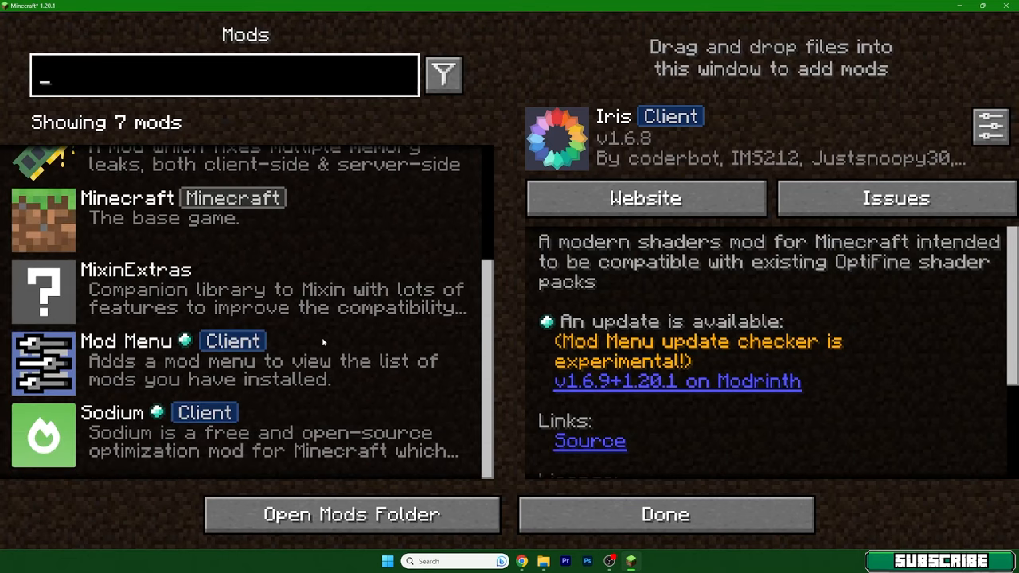
click(666, 514)
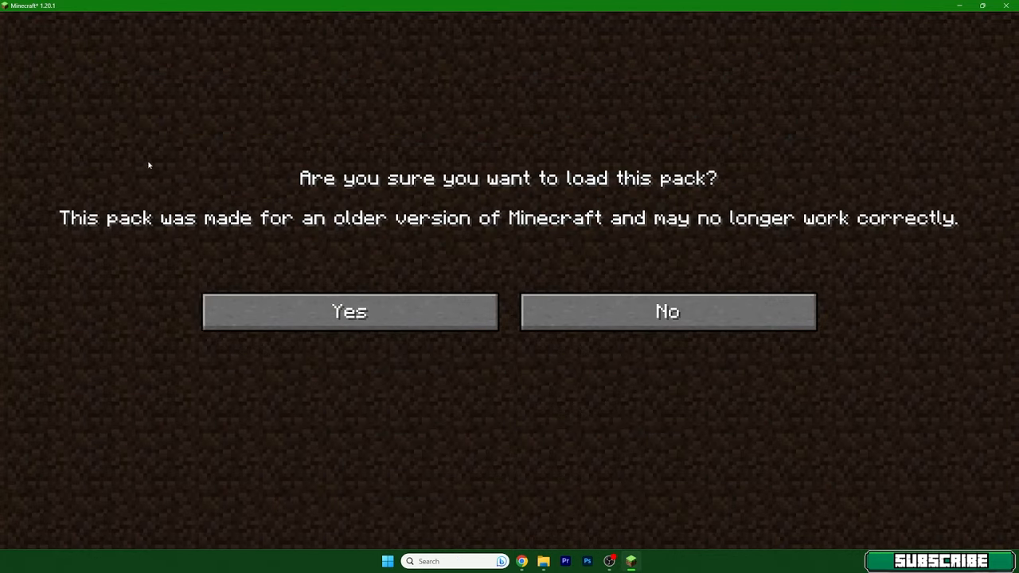
click(349, 311)
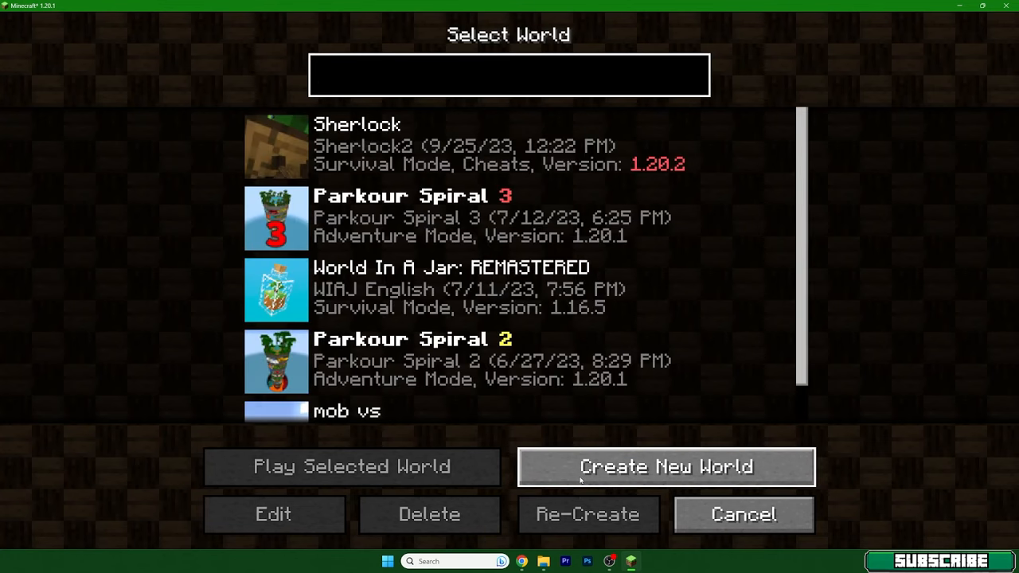
Step: Create 'New World' in Creative mode with Allow Cheats ON after glancing at the More options
click(666, 466)
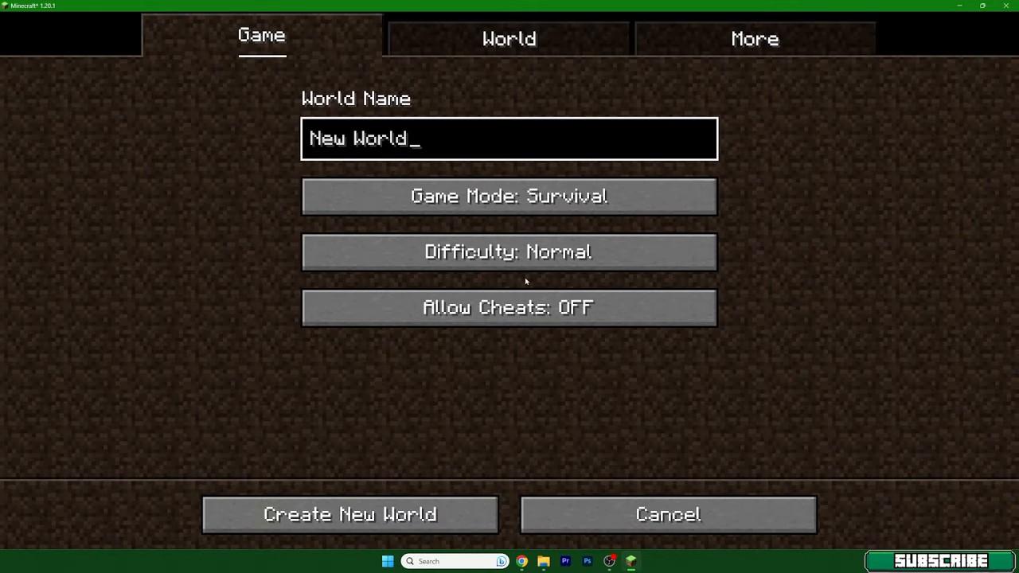
click(755, 38)
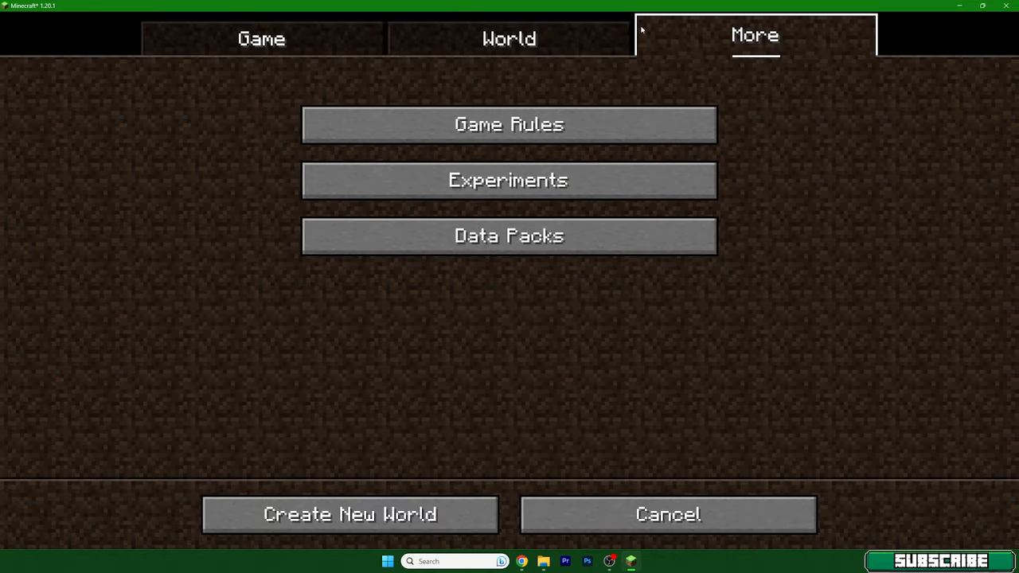
mouse_move(631, 215)
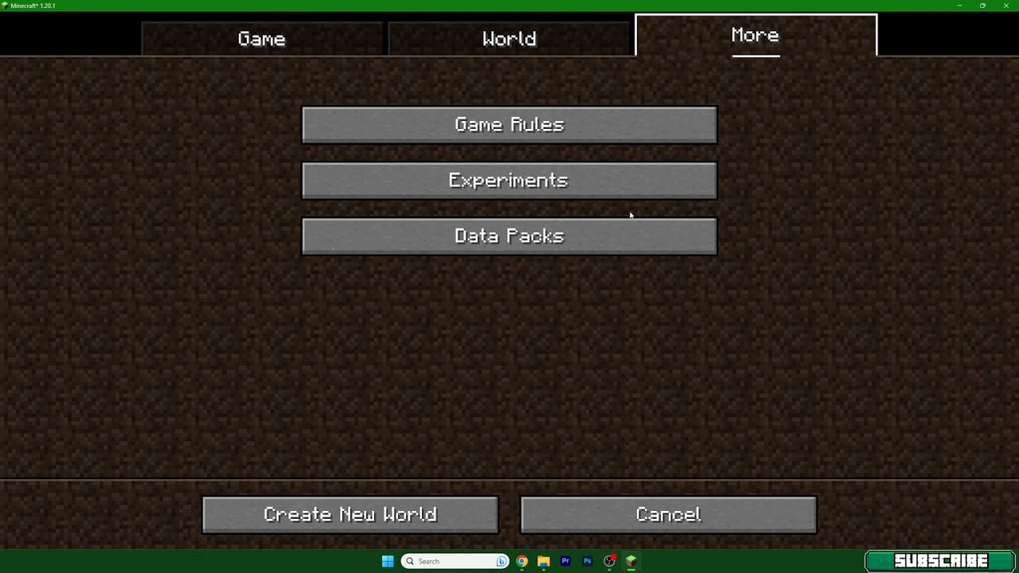
click(261, 38)
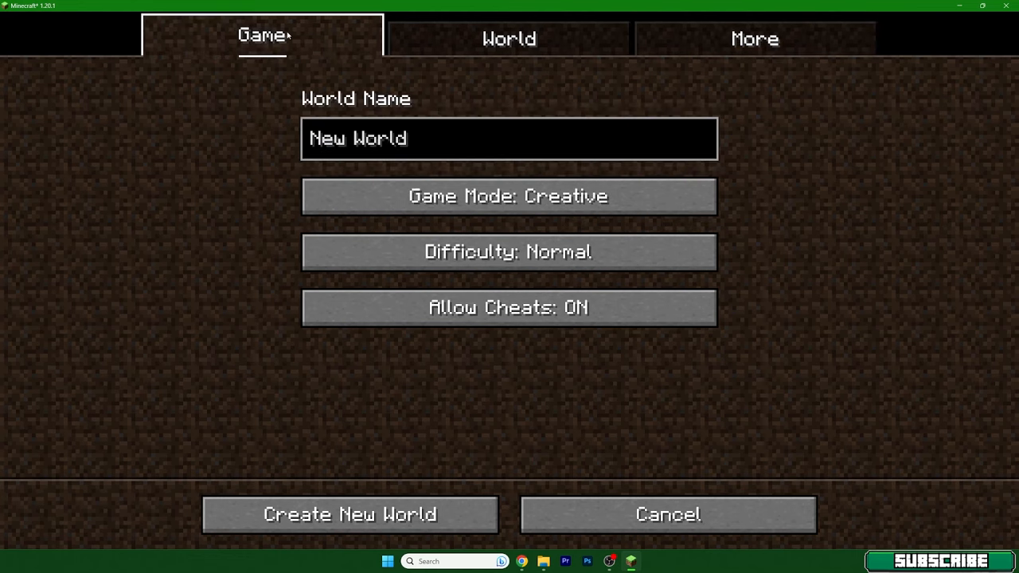
click(351, 515)
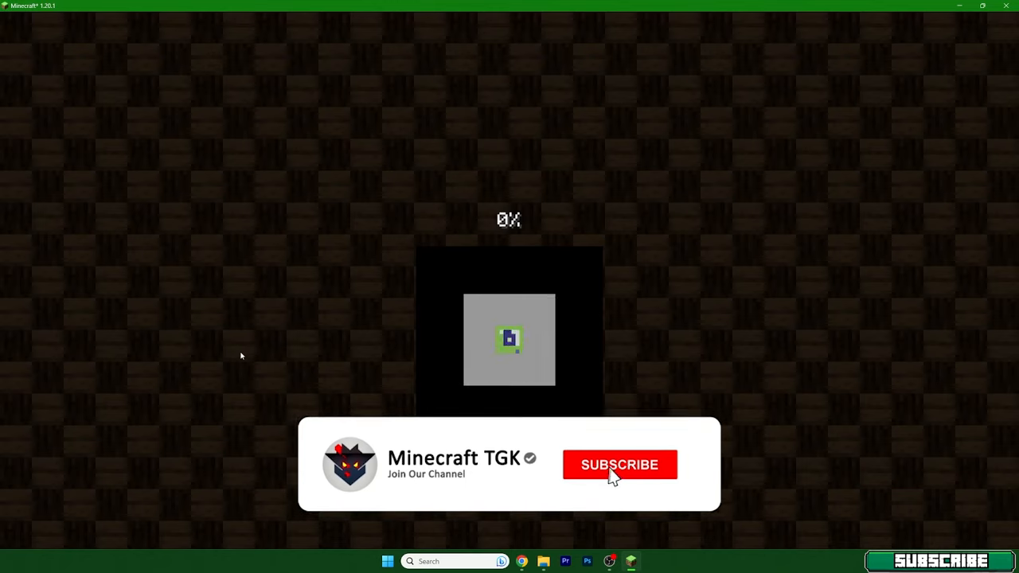
Step: Wait for the world to load and look around the shaded flower meadow
click(619, 465)
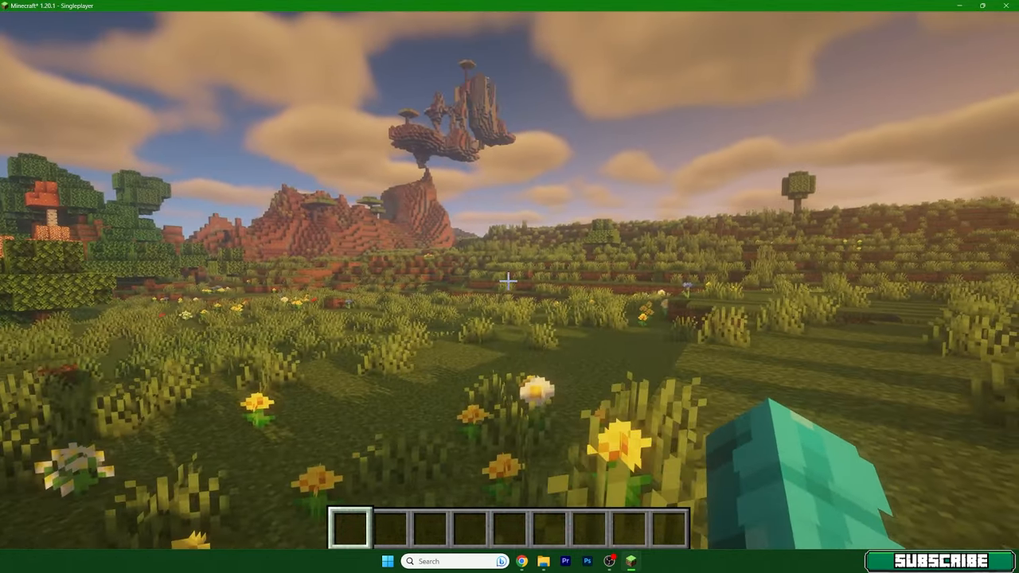
key(e)
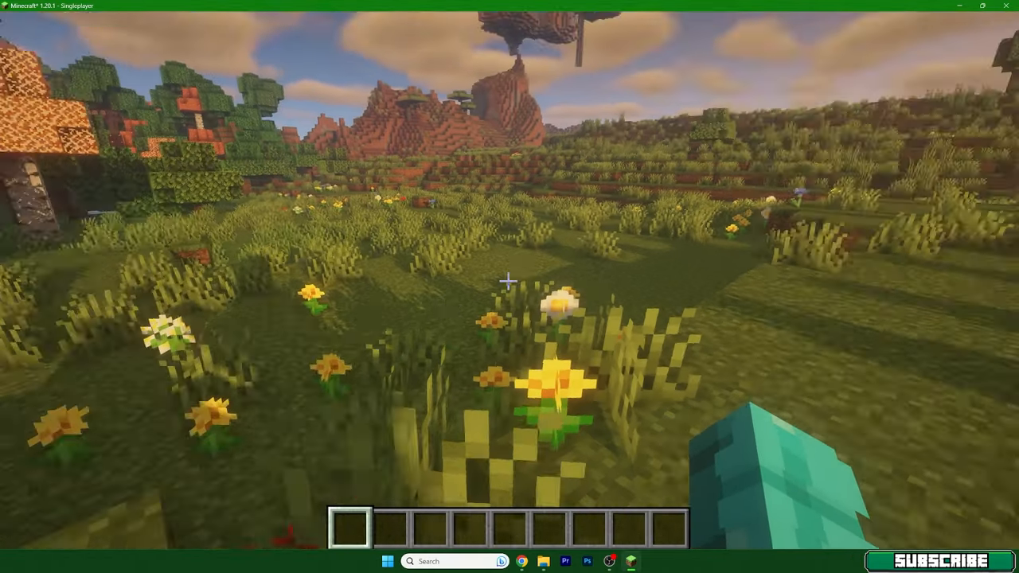
mouse_move(510, 287)
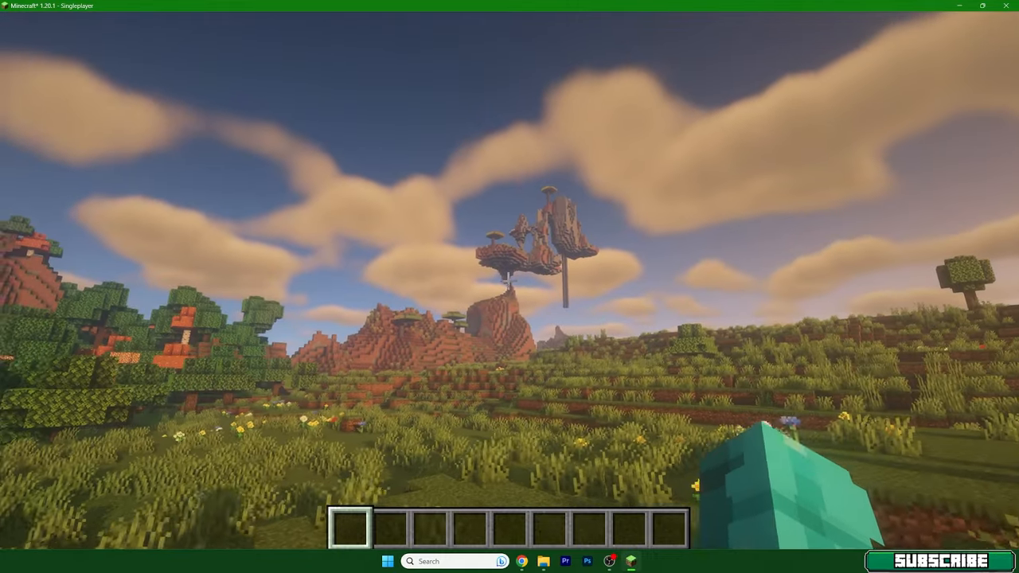